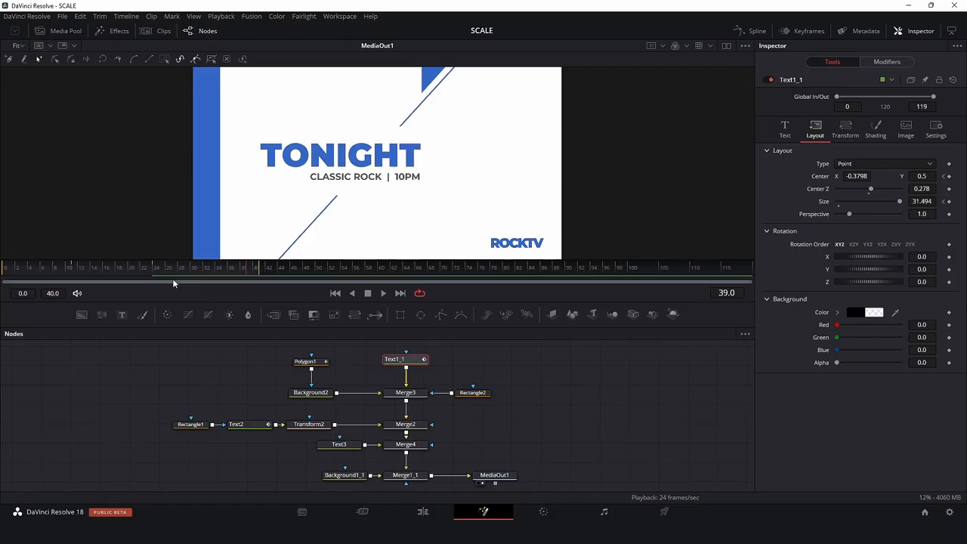
Leave the ROCKTV comp and bring up the SCALE comparison with Merge1 and Merge1_1 in the two viewers.
left_click(148, 267)
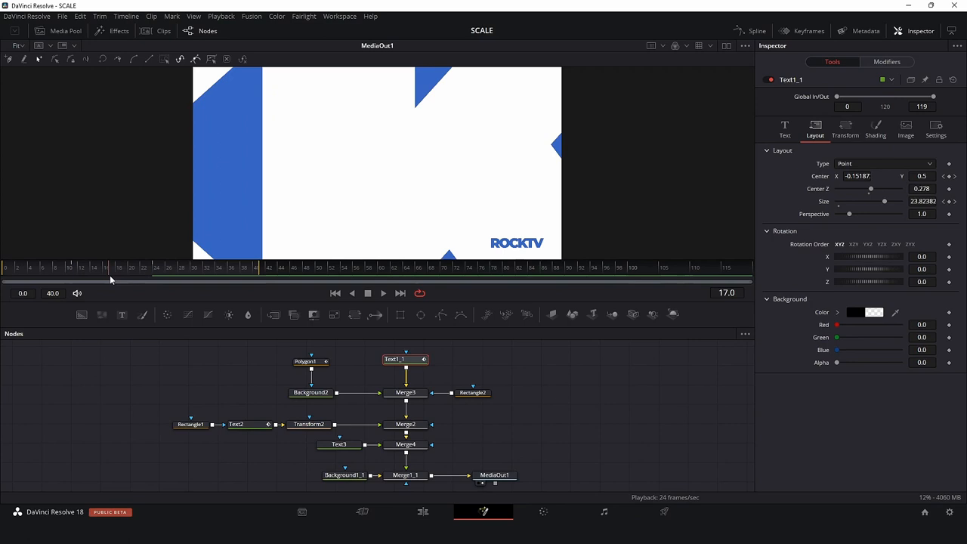
left_click(157, 266)
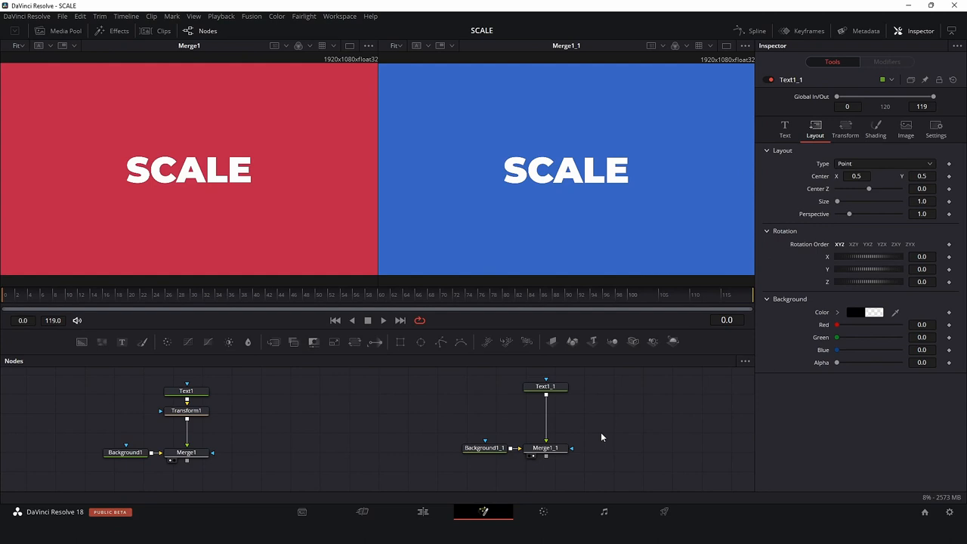
left_click(188, 390)
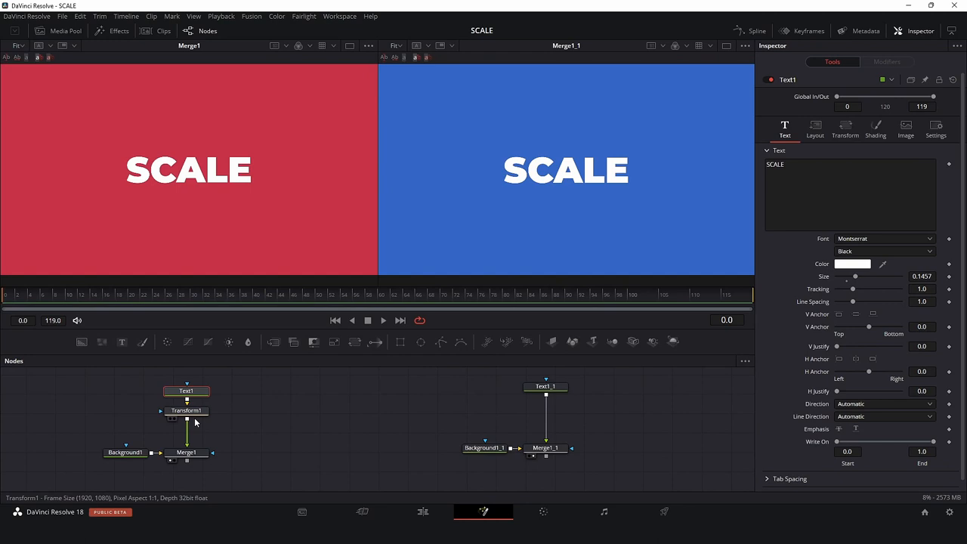
left_click(187, 411)
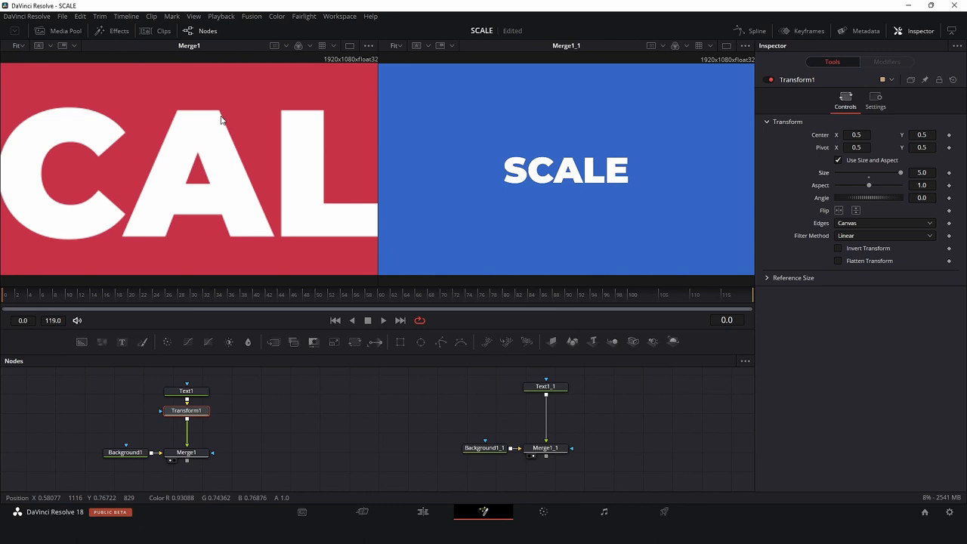
left_click_drag(868, 173, 889, 173)
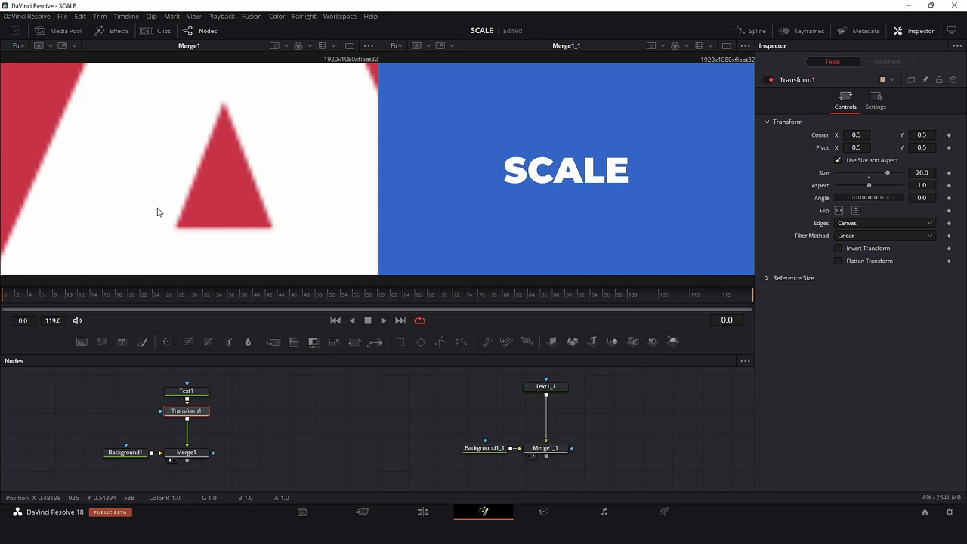
mouse_move(220, 125)
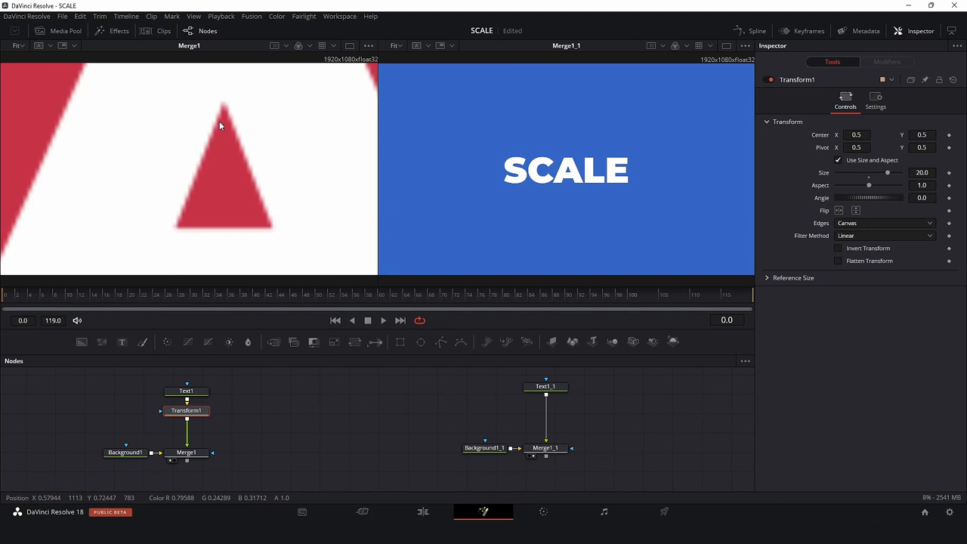
left_click_drag(888, 172, 867, 172)
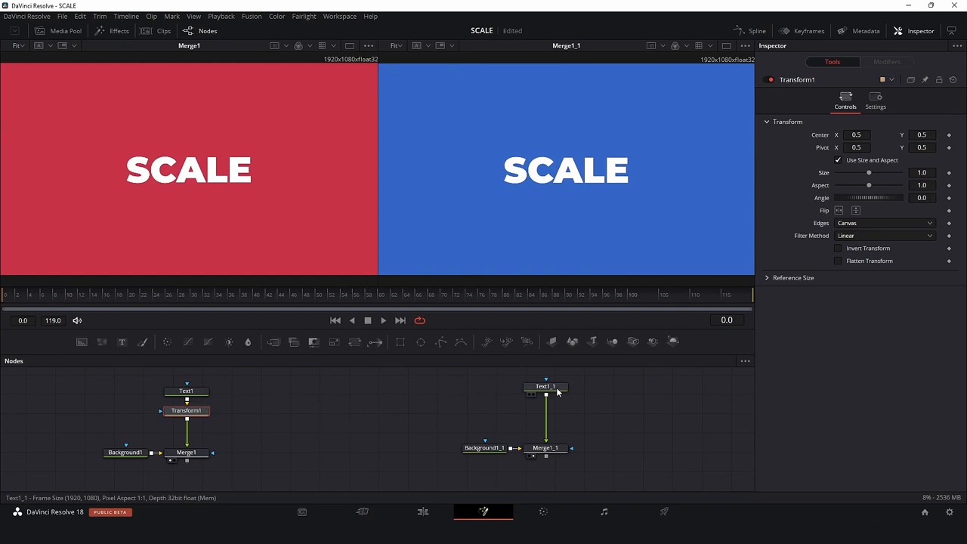
Set Text1_1 Layout Size to 20 and Transform1 Size to 20 for a pixelated-versus-sharp comparison.
left_click(545, 387)
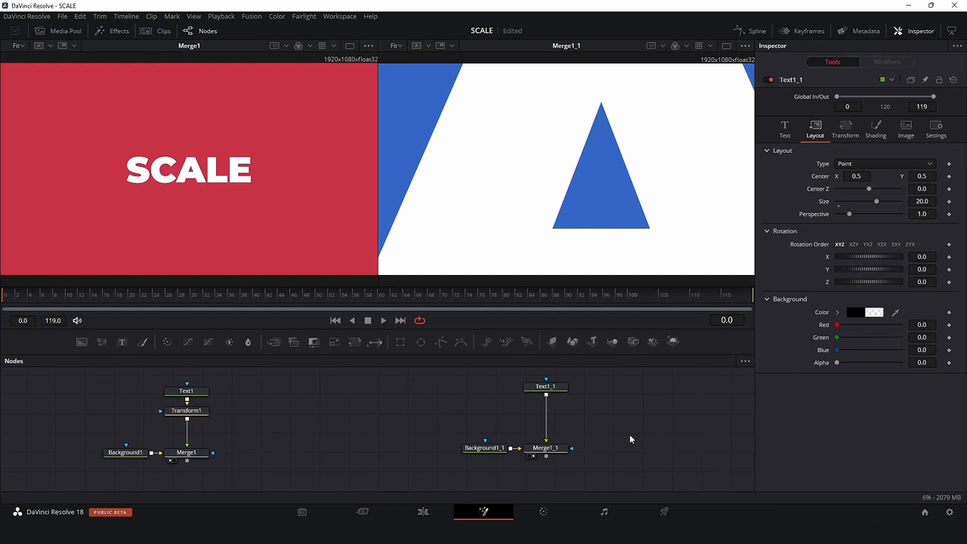
left_click(186, 411)
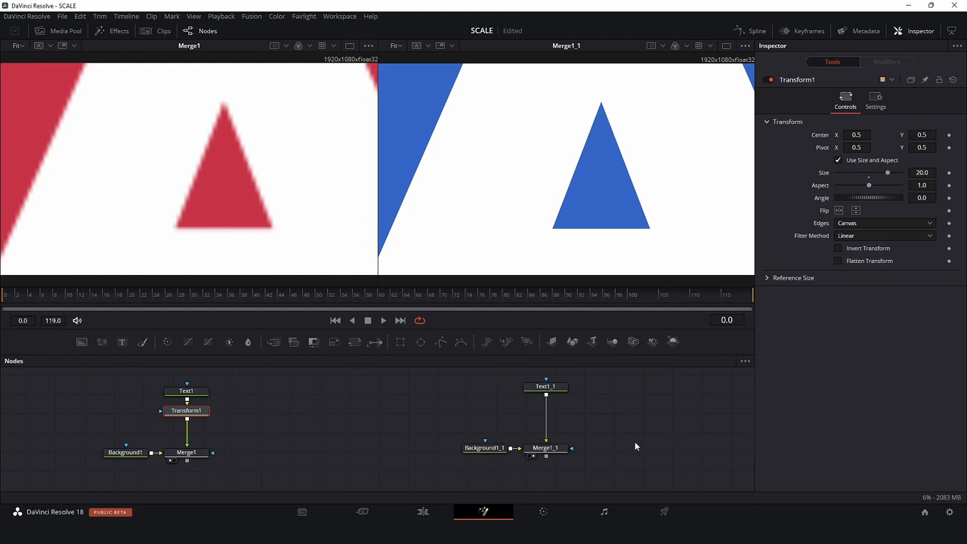
mouse_move(193, 417)
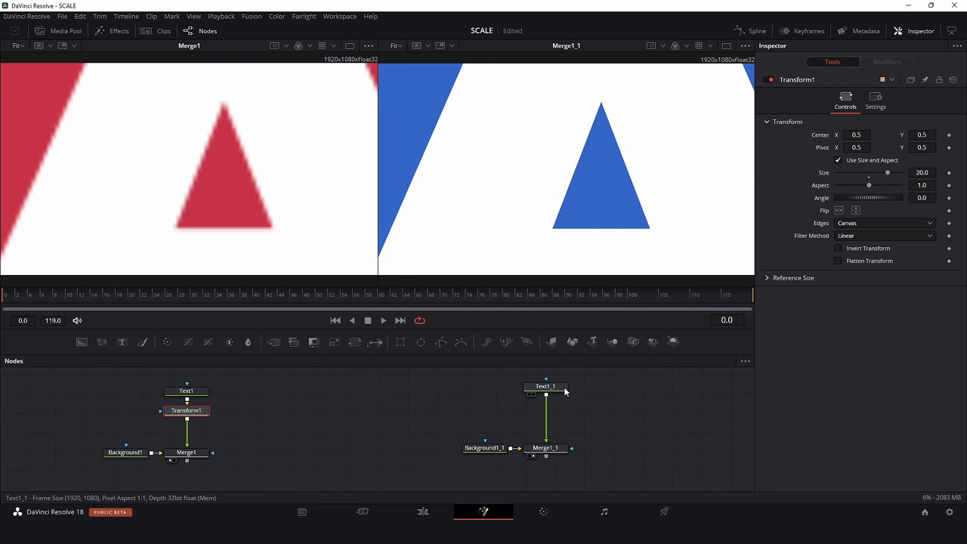
Push Text1_1 Layout Size and Transform1 Size to 100, compare, then reset both to 1.
left_click(545, 386)
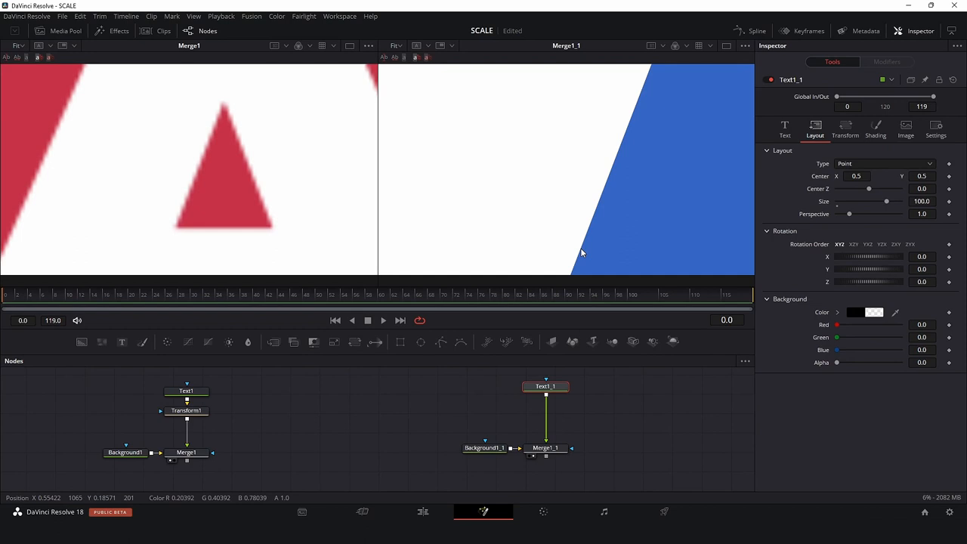
left_click(188, 411)
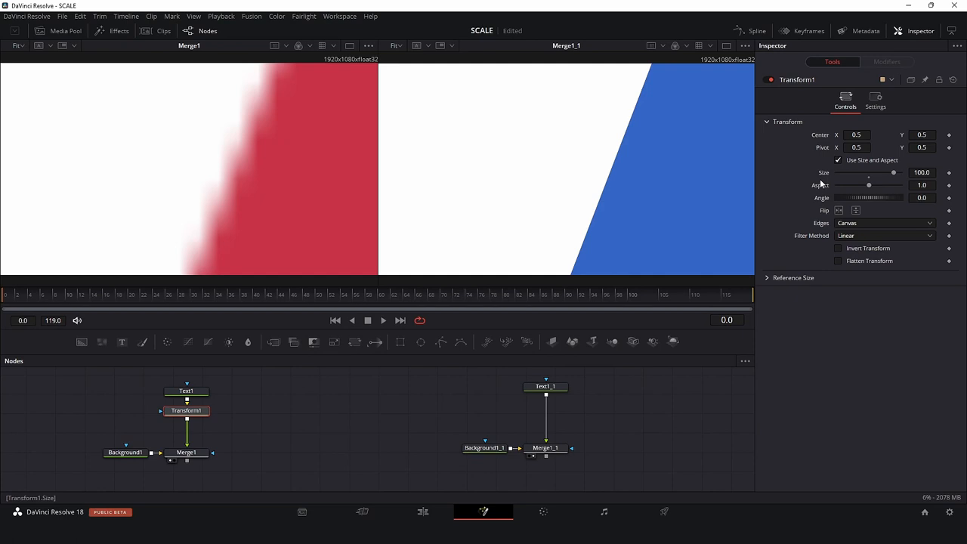
left_click(545, 386)
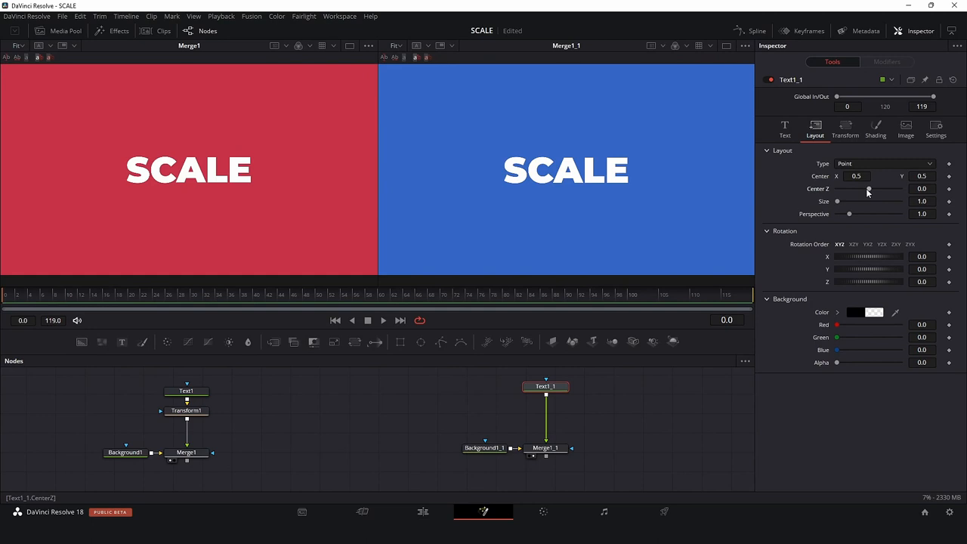
Raise Transform1 Size on the red title again to show its blurred edges.
left_click_drag(867, 189, 861, 188)
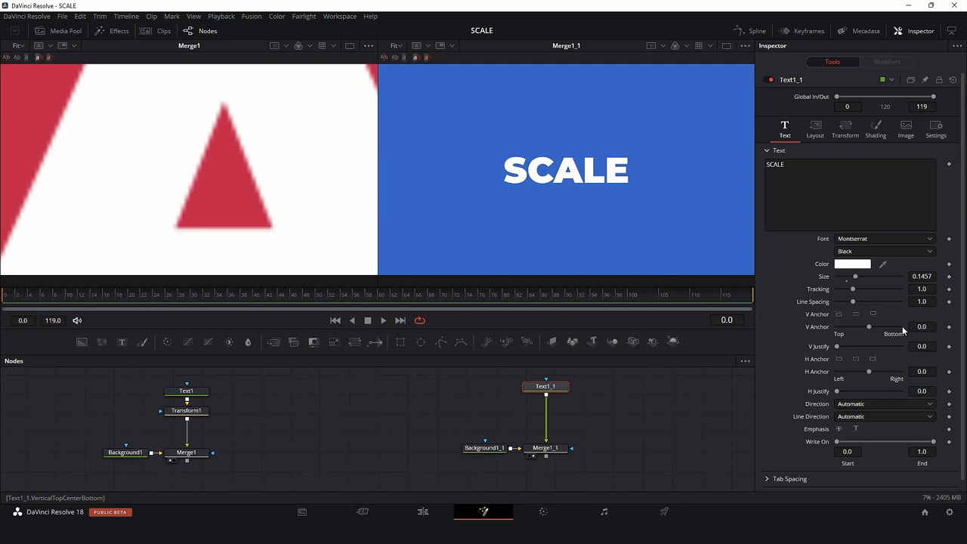
Return from the SCALE comp to the ROCKTV title composition.
left_click(816, 127)
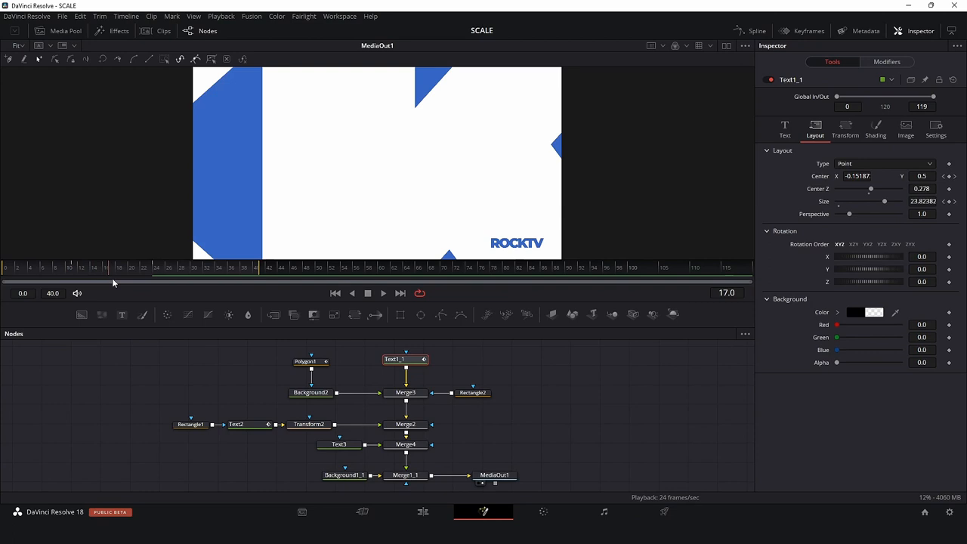
Move the playhead to frame 19 of the ROCKTV animation.
left_click(121, 267)
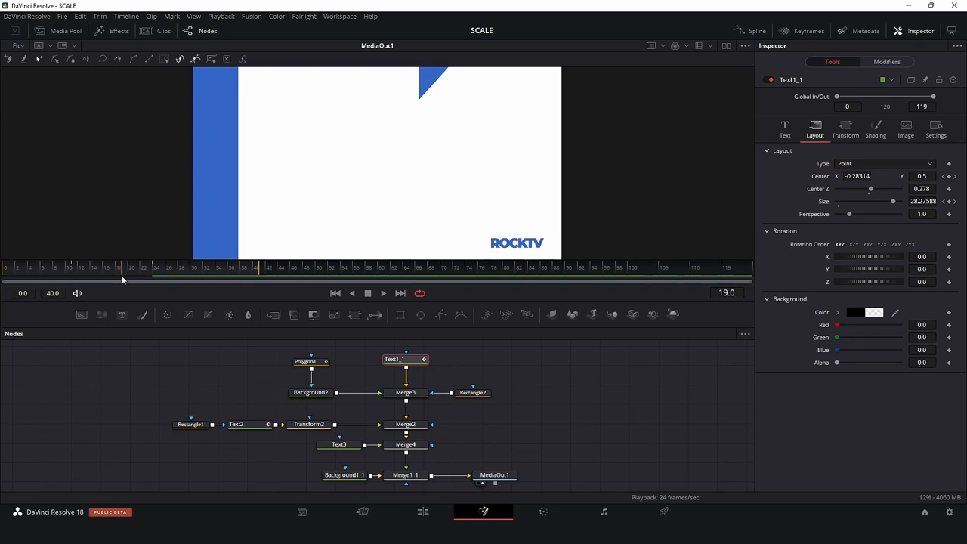